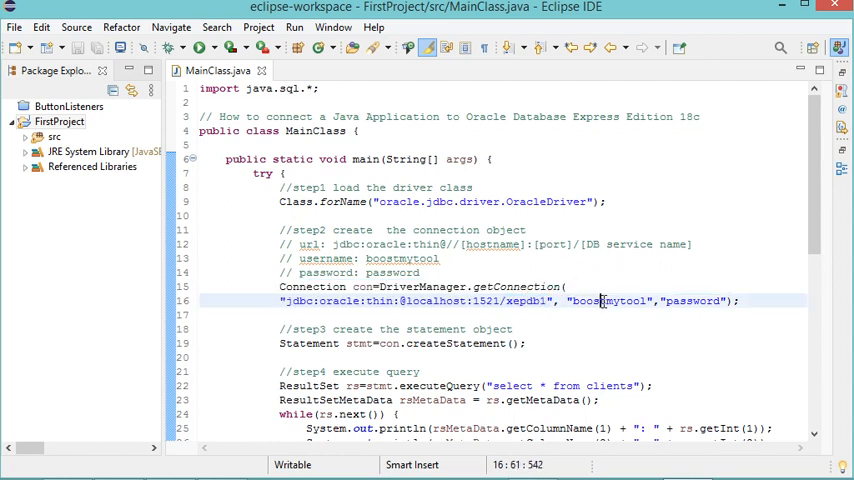
Review the connection password, select query and print loop, then trace the ID: 1 console output to getInt
double_click(692, 300)
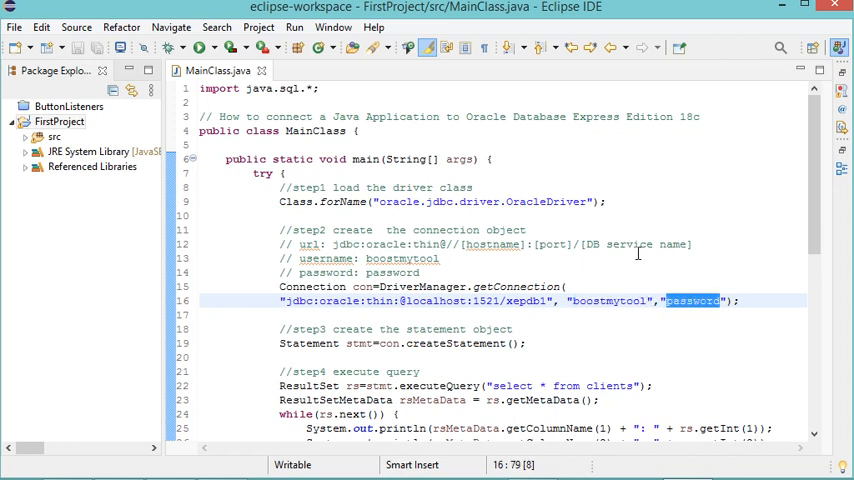
scroll("down", 3)
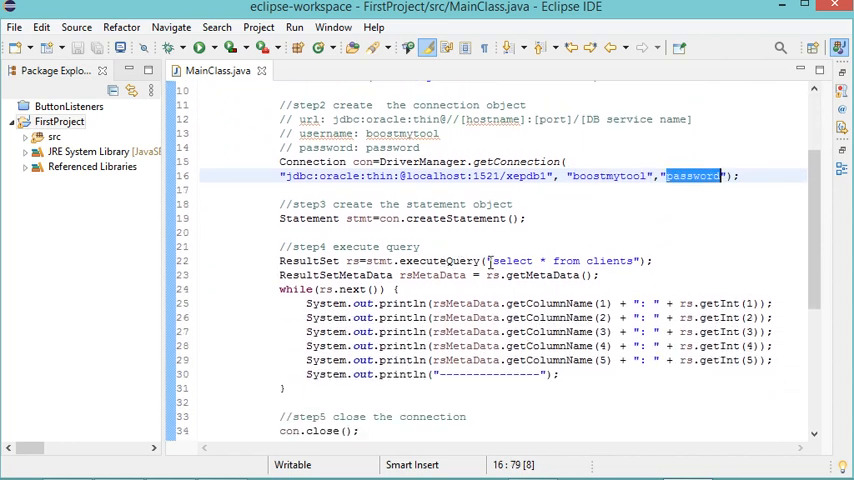
double_click(565, 261)
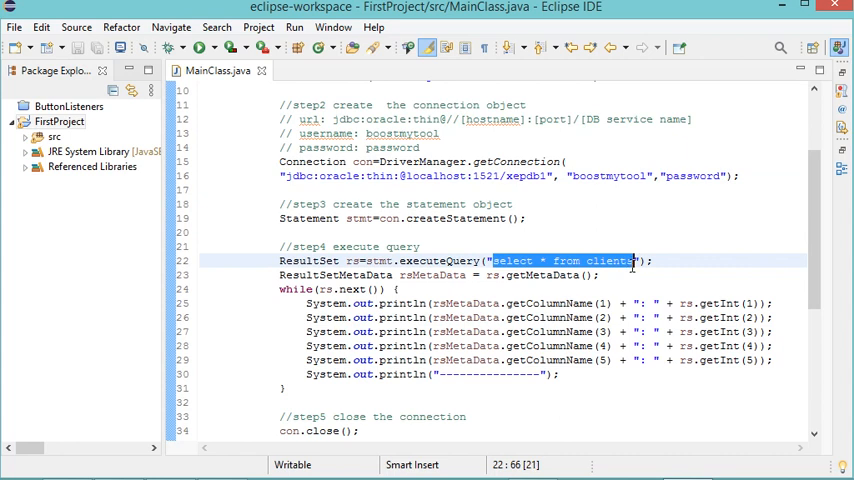
double_click(610, 261)
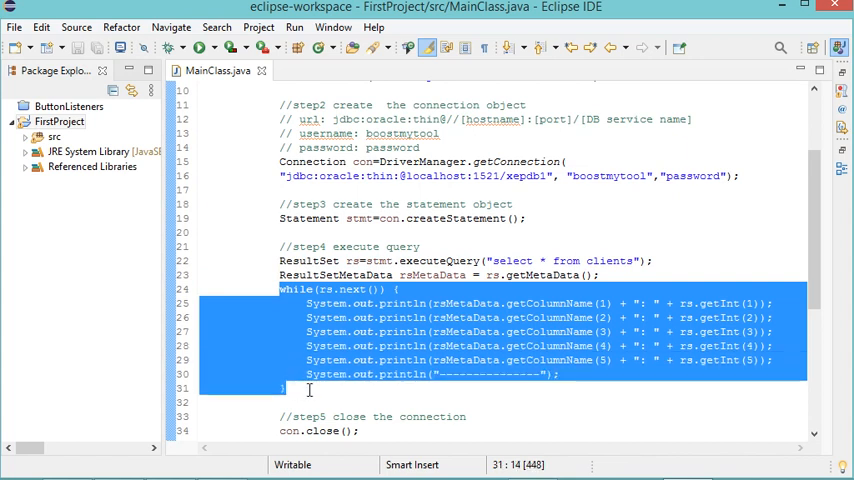
left_click(544, 163)
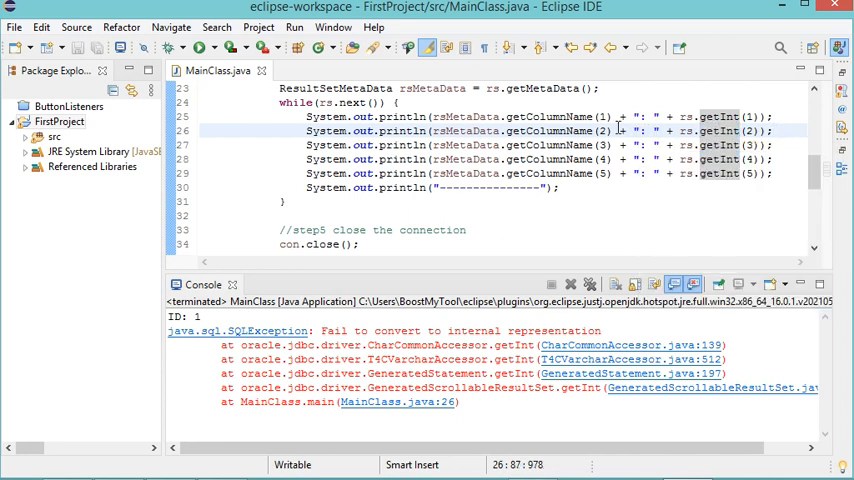
mouse_move(715, 131)
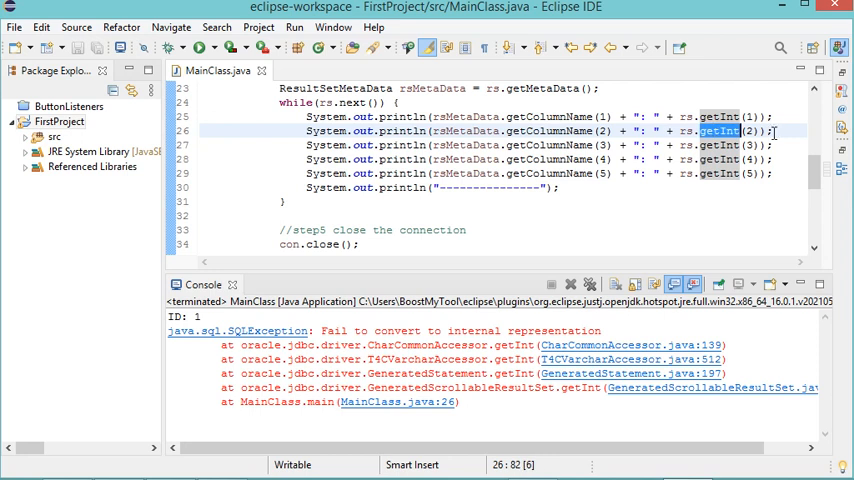
mouse_move(838, 123)
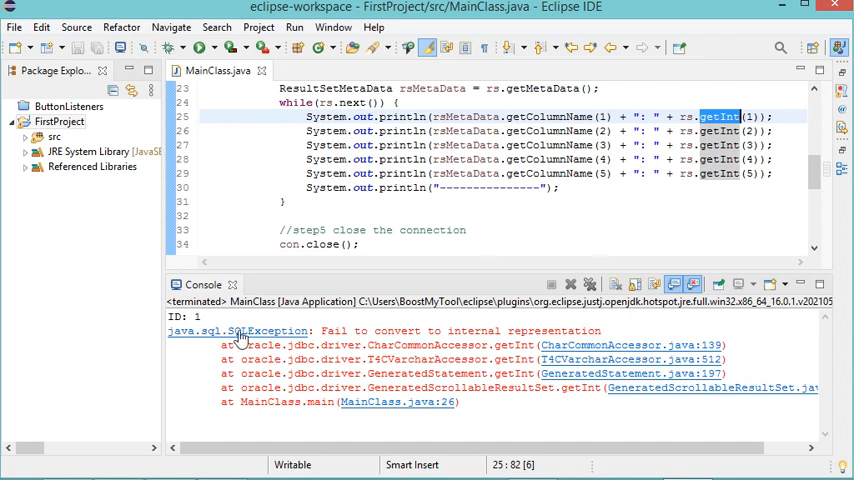
double_click(184, 317)
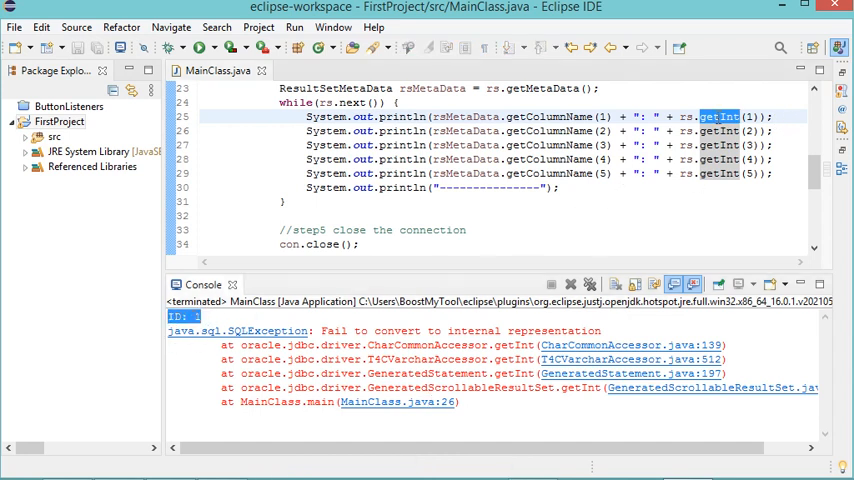
left_click(728, 123)
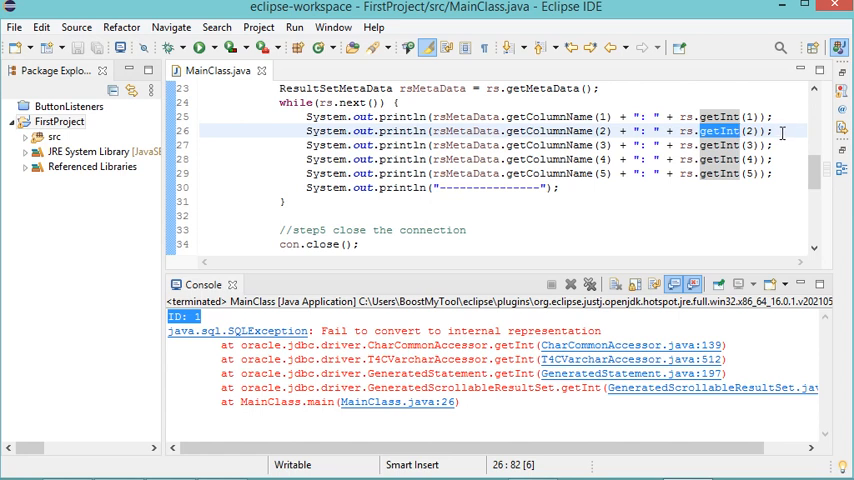
mouse_move(715, 131)
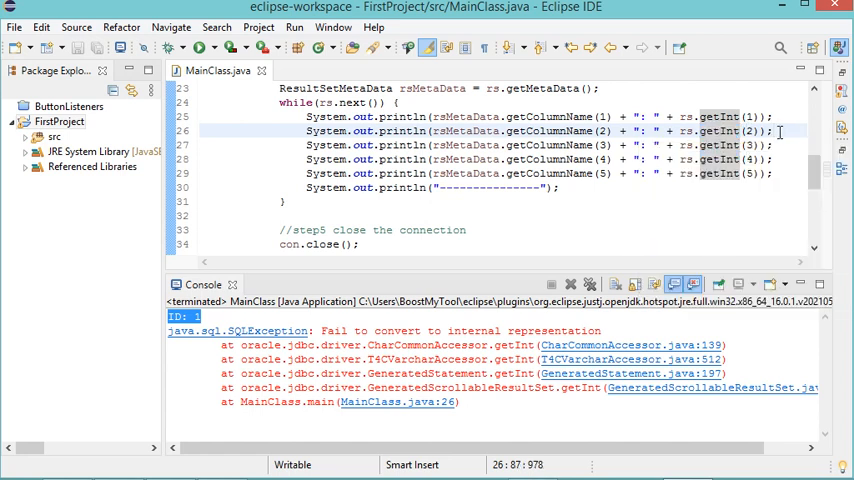
Change column 2's getInt call to getString and bring up the run options for MainClass
double_click(715, 130)
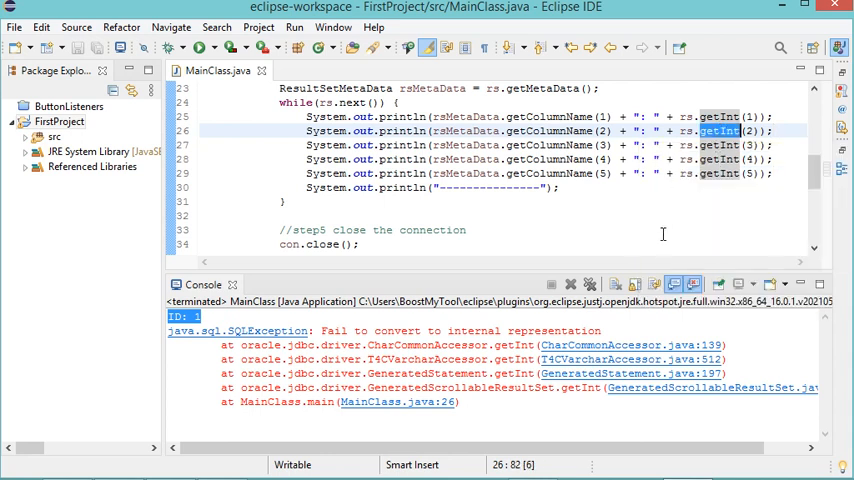
type("getString")
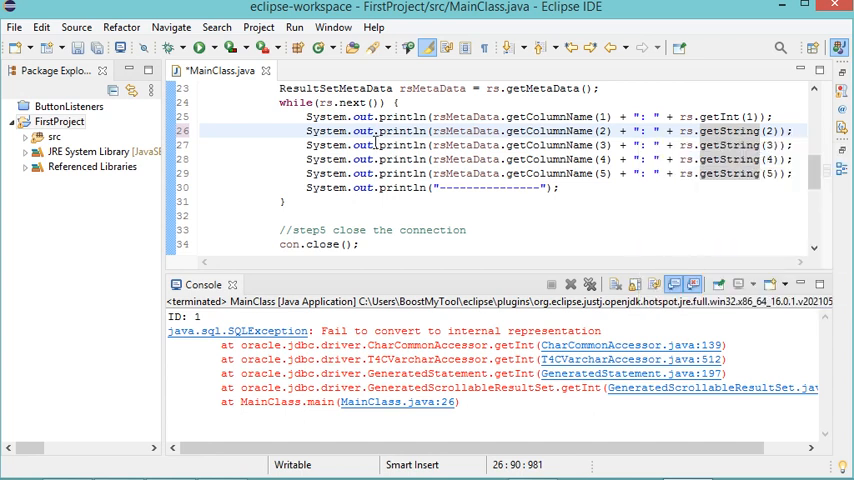
right_click(380, 131)
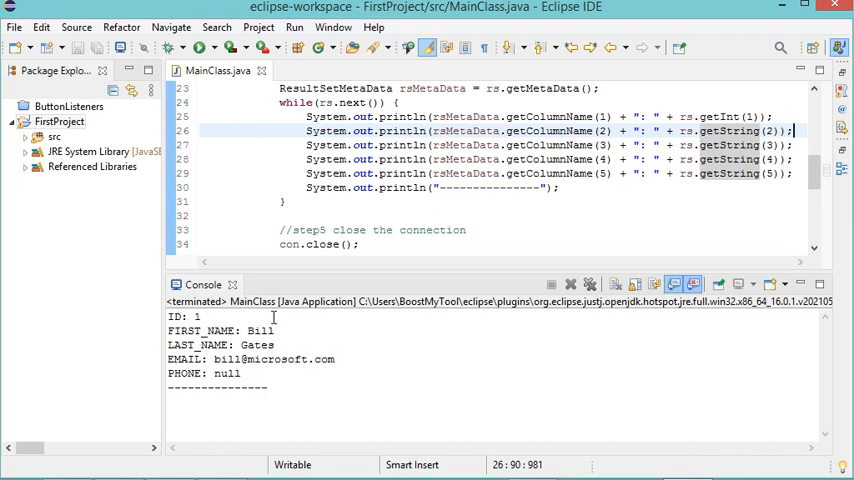
mouse_move(298, 330)
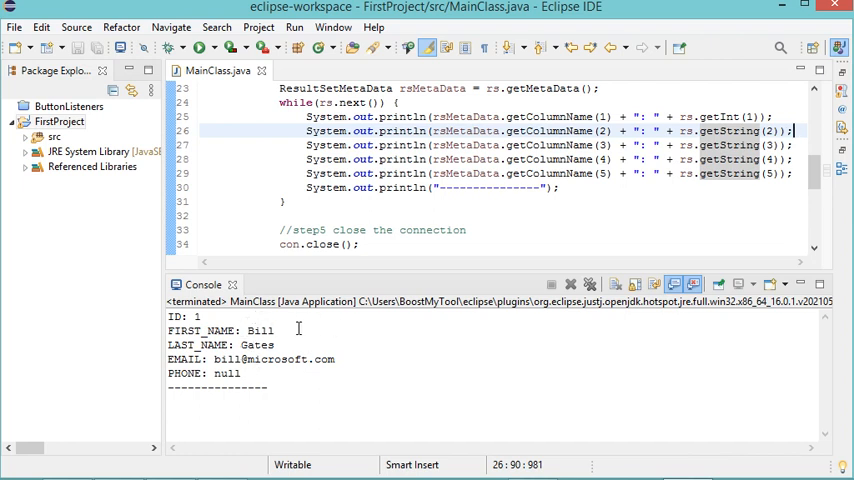